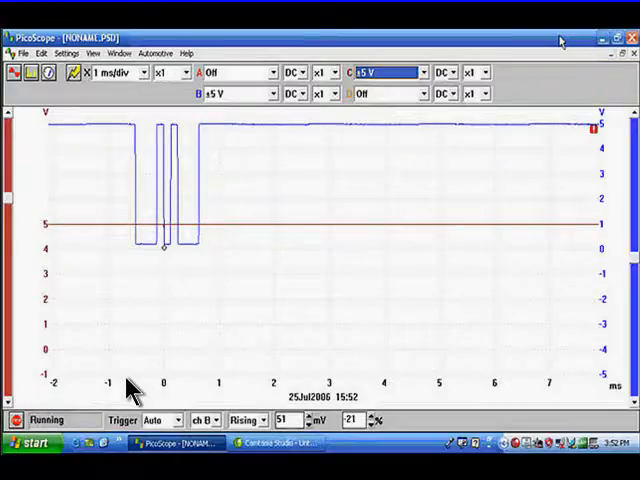
{"action": "left_click", "coordinate": [118, 77]}
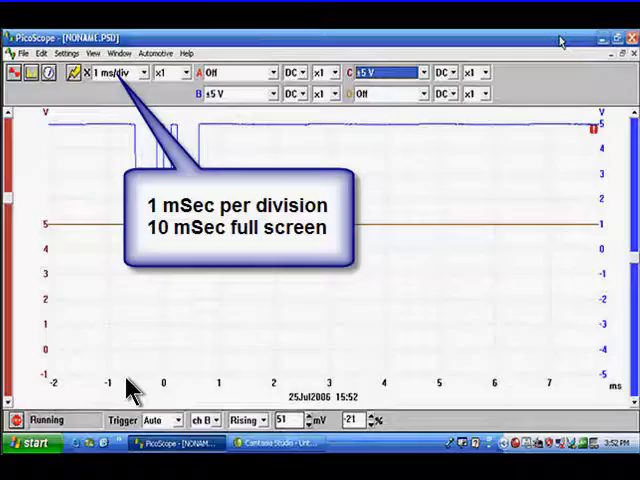